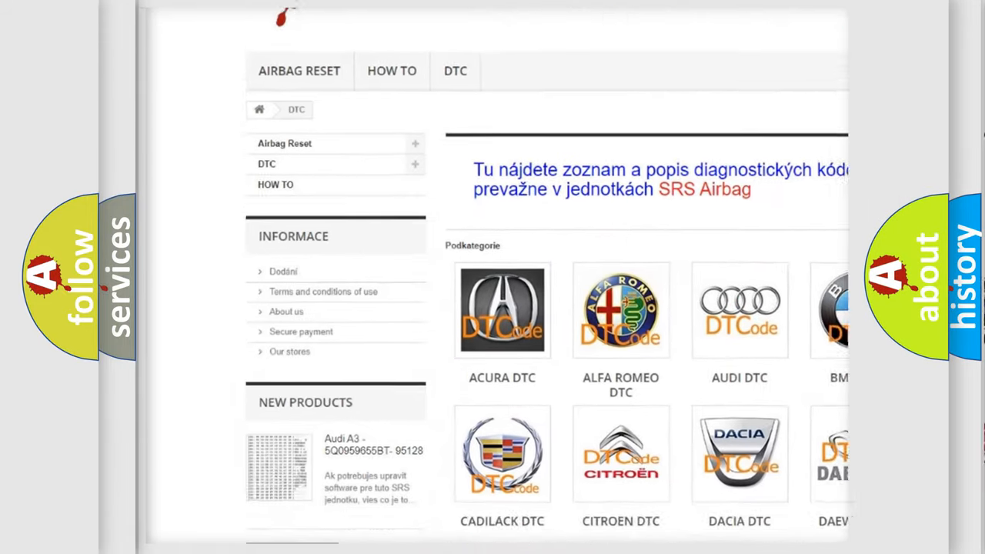
pyautogui.scroll(-3)
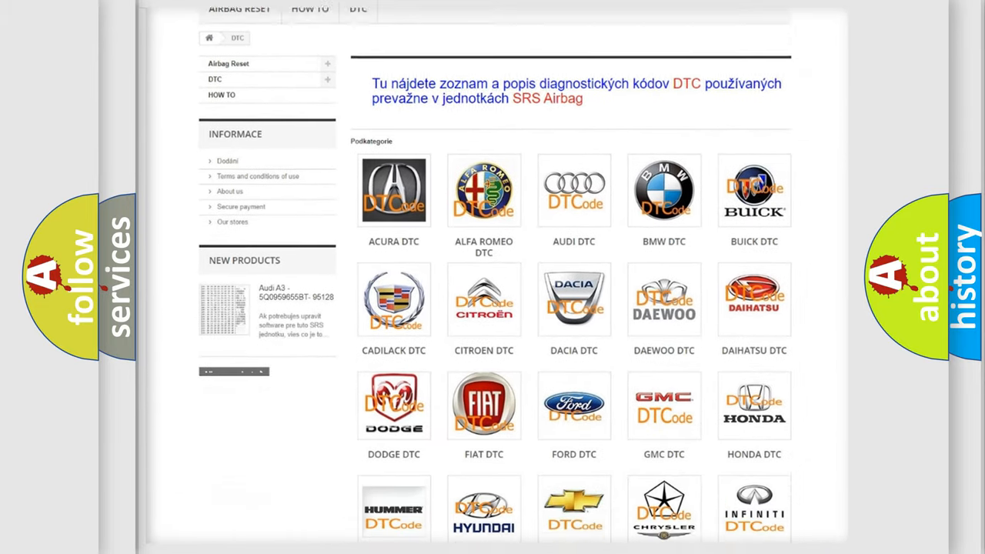
pyautogui.scroll(-3)
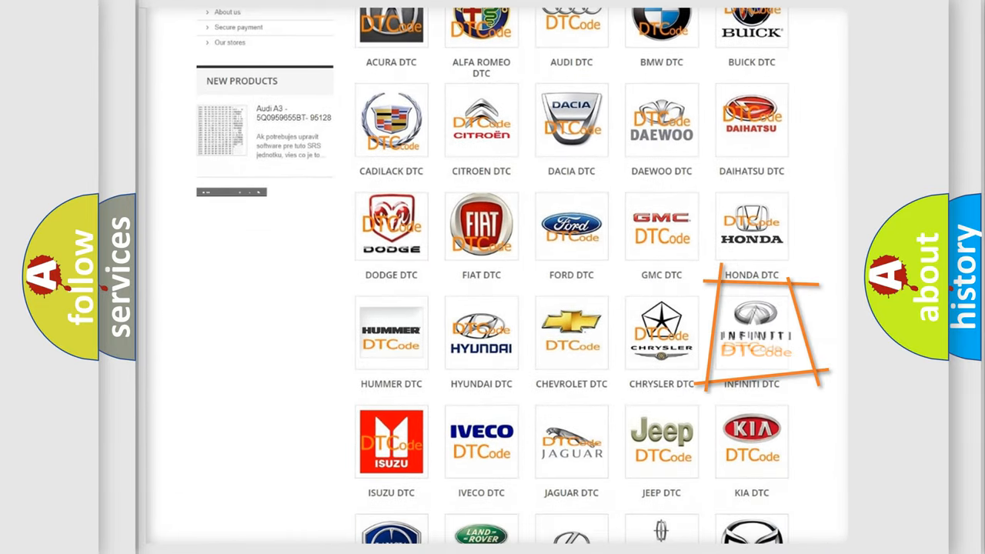